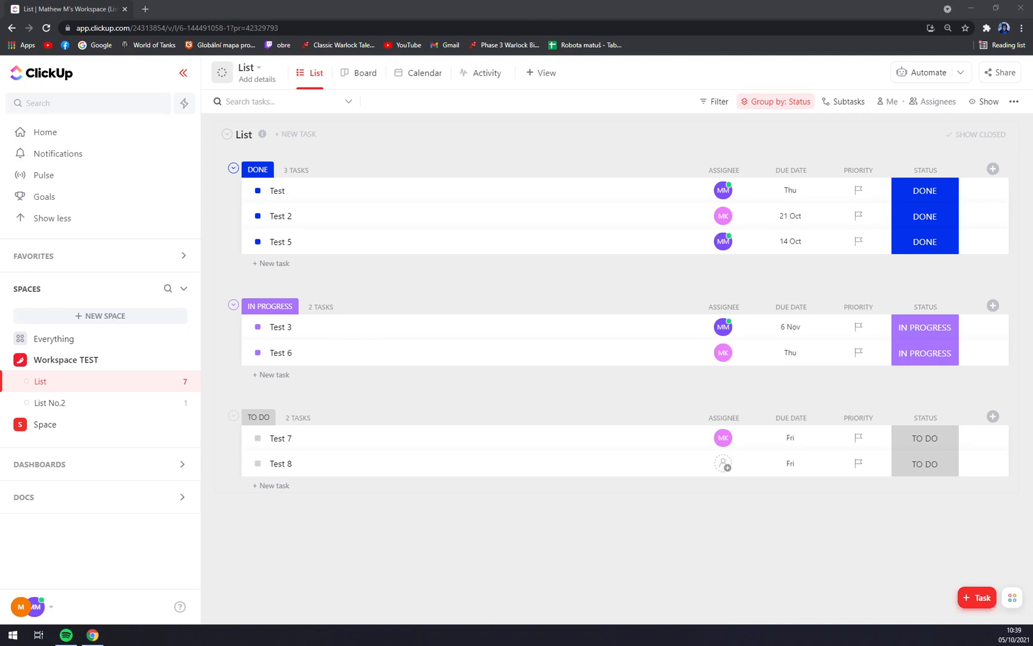
mouse_move(364, 579)
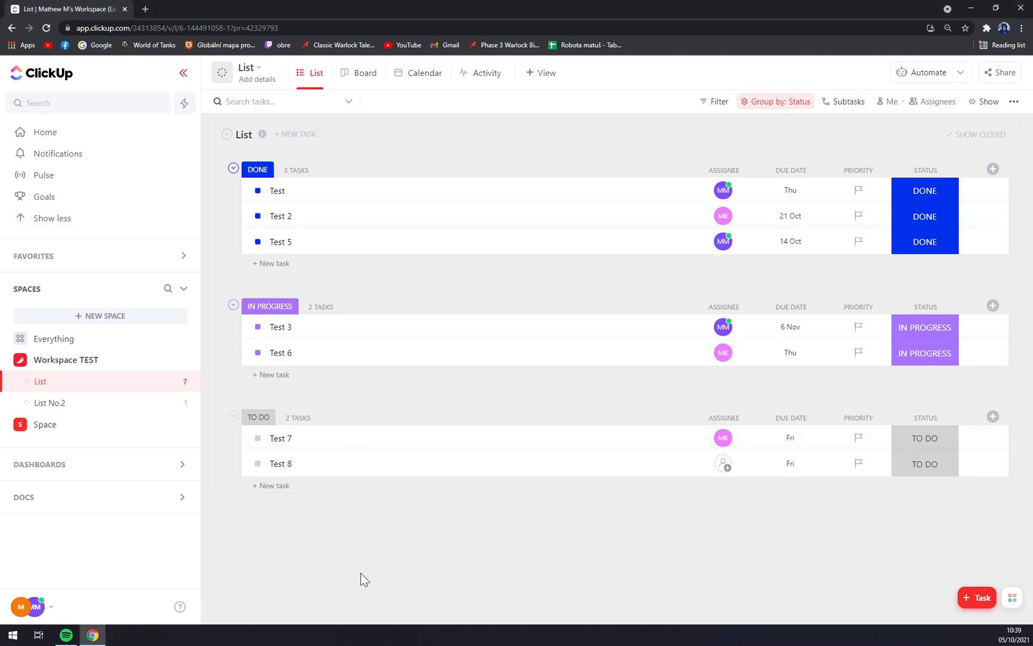
mouse_move(328, 482)
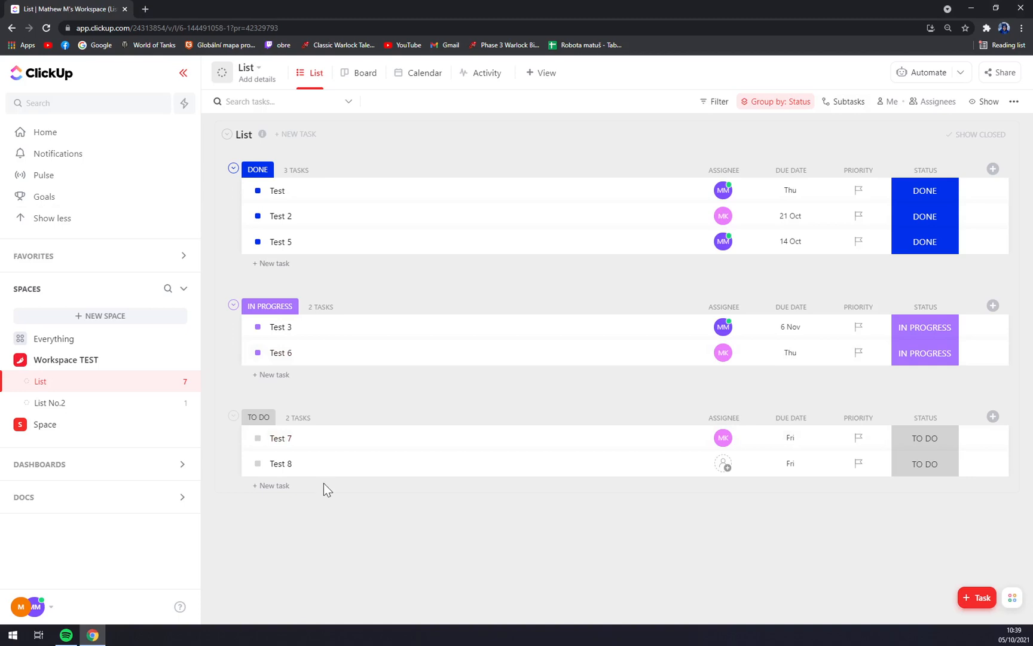
mouse_move(339, 532)
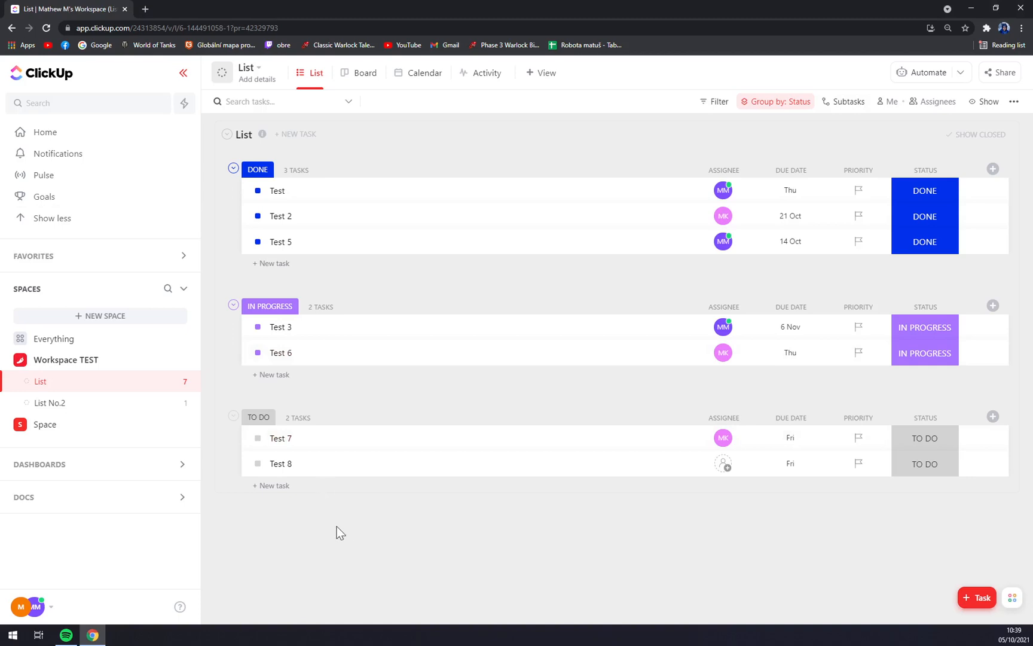
mouse_move(346, 536)
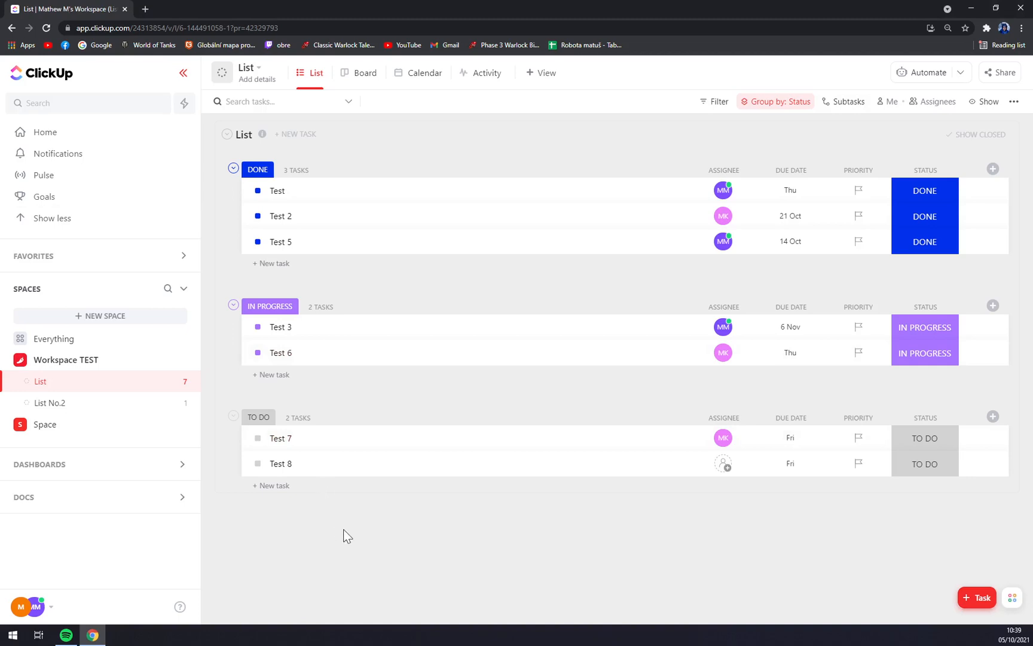
mouse_move(349, 536)
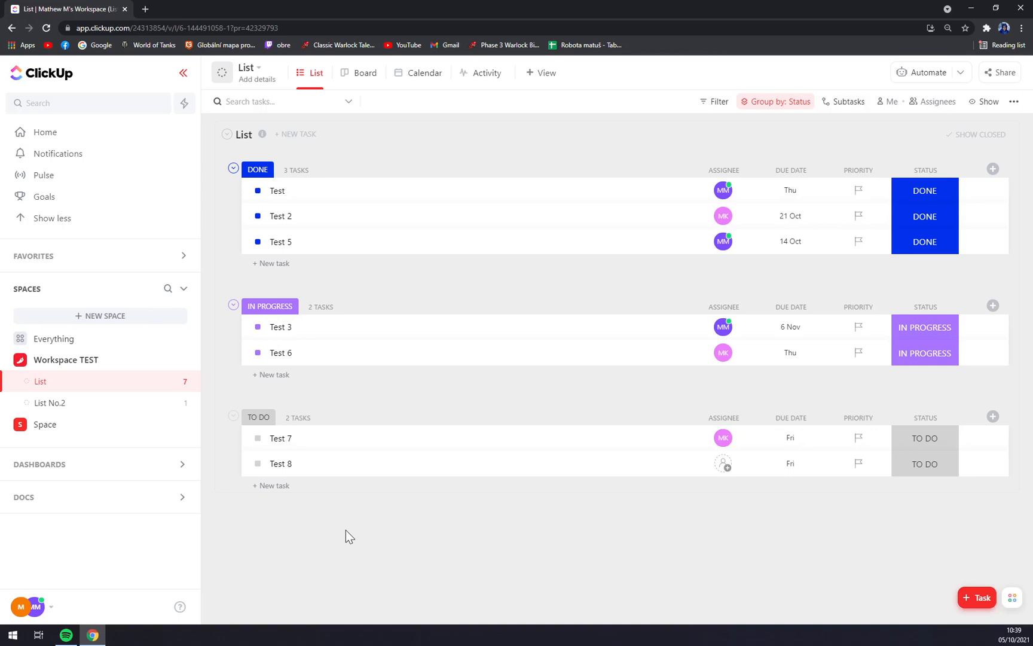
mouse_move(513, 441)
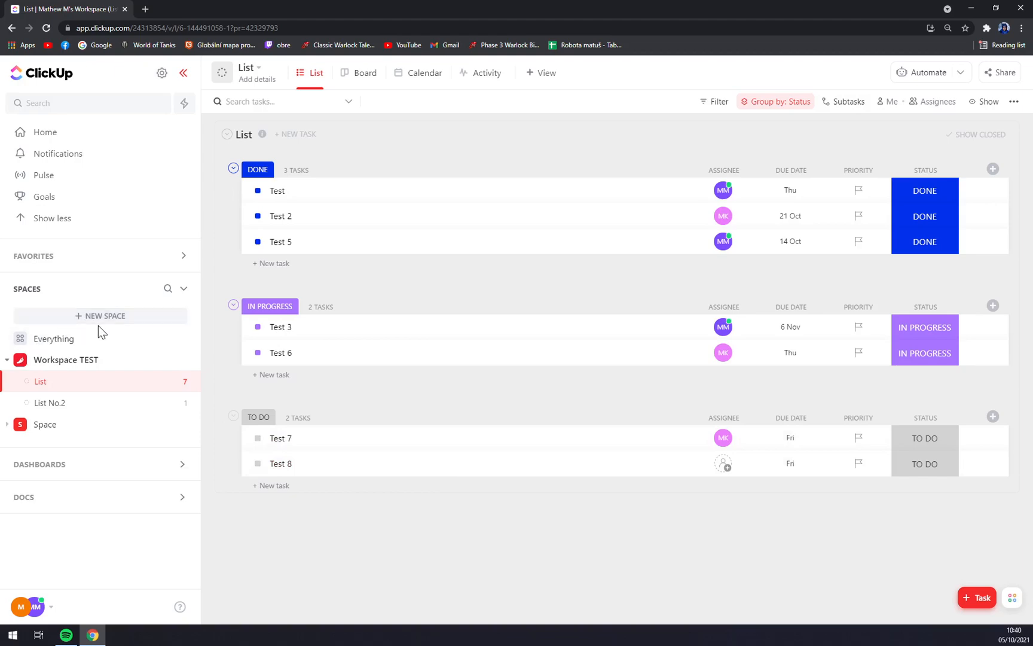
Step: Briefly start a new space form and dismiss it without creating anything
left_click(100, 316)
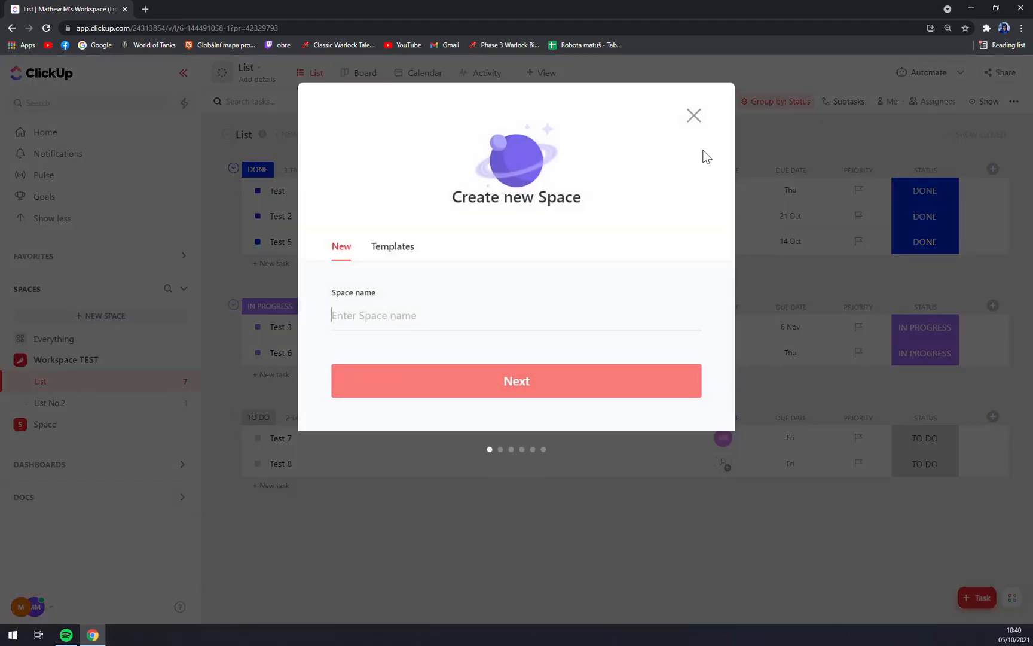
left_click(694, 115)
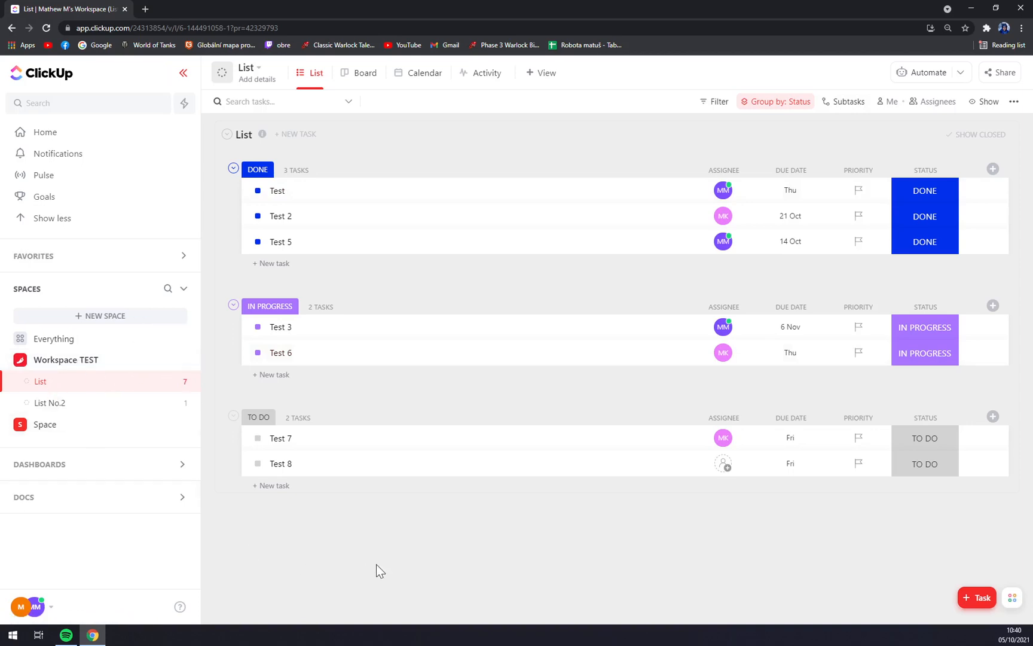
mouse_move(326, 554)
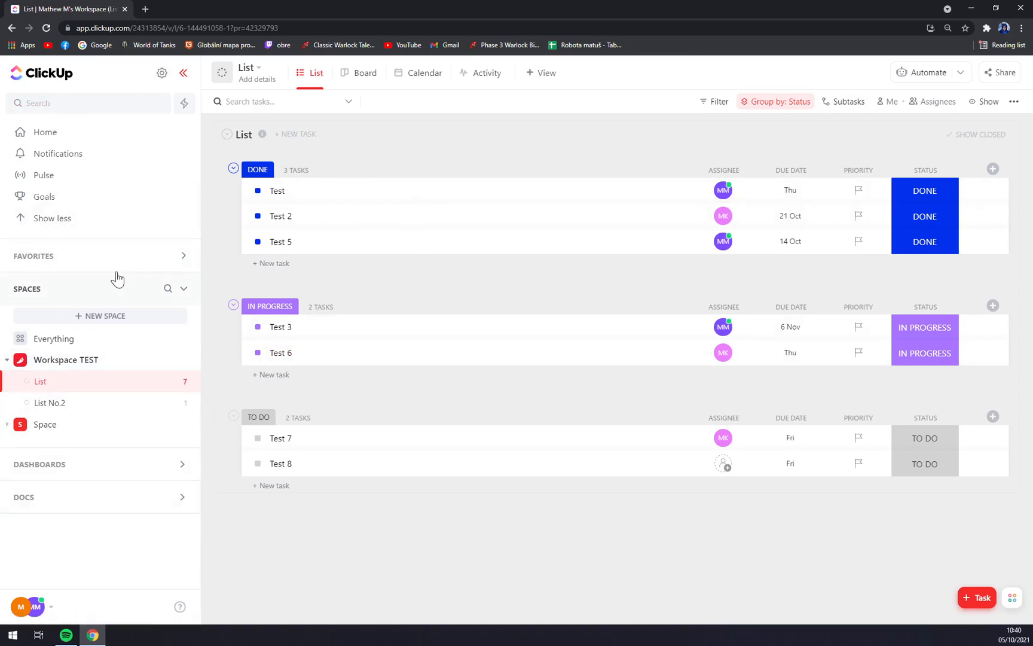
mouse_move(65, 359)
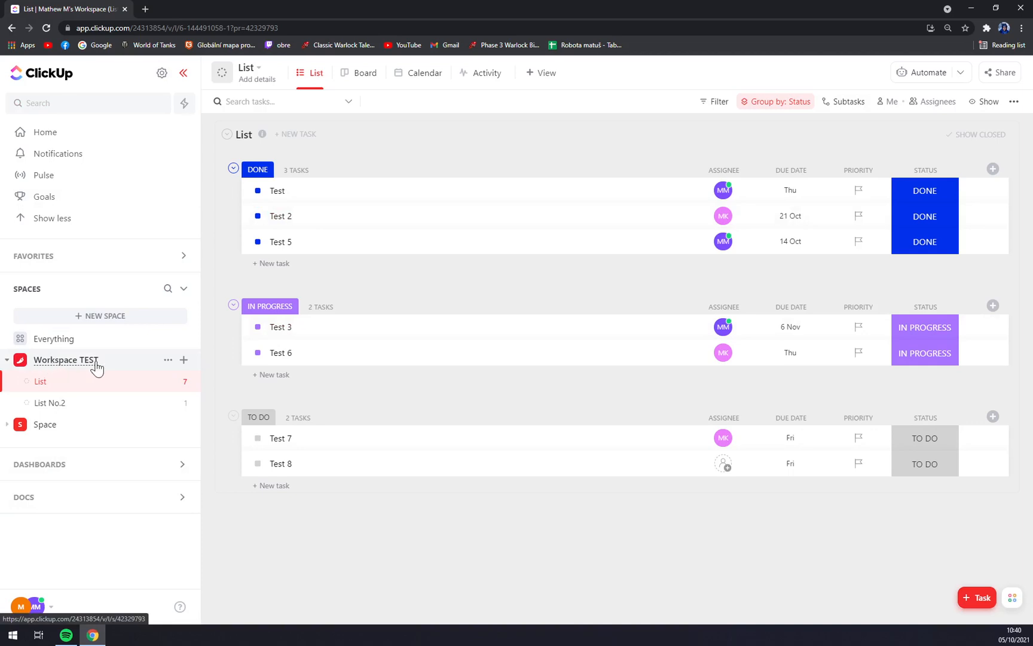
mouse_move(169, 360)
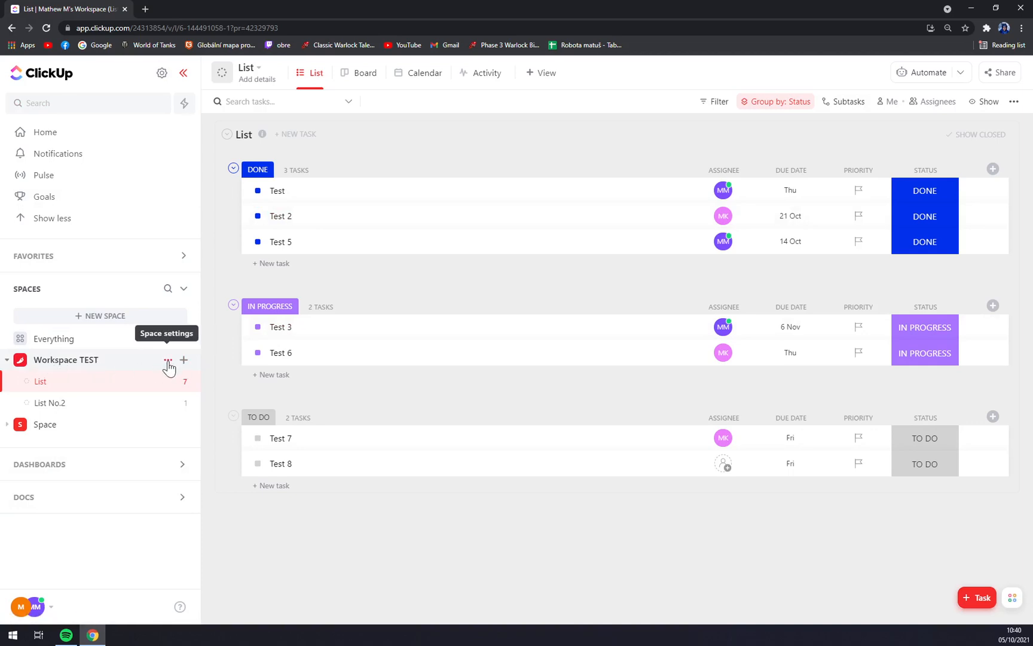
Step: Duplicate Workspace TEST from its space settings, reaching the Copy Space dialog's name field
left_click(169, 363)
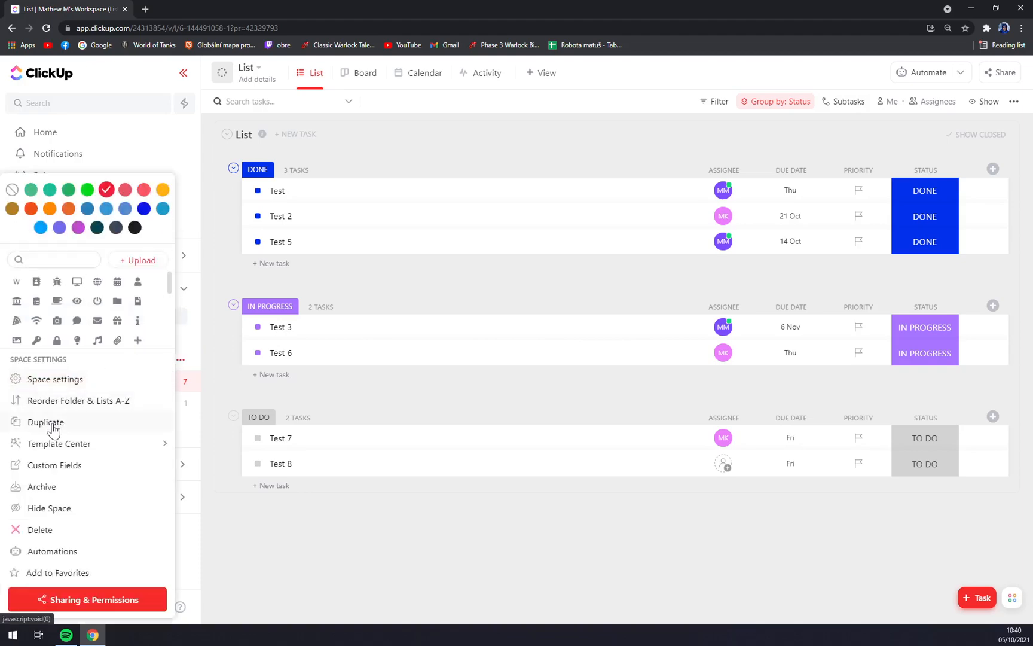
left_click(44, 422)
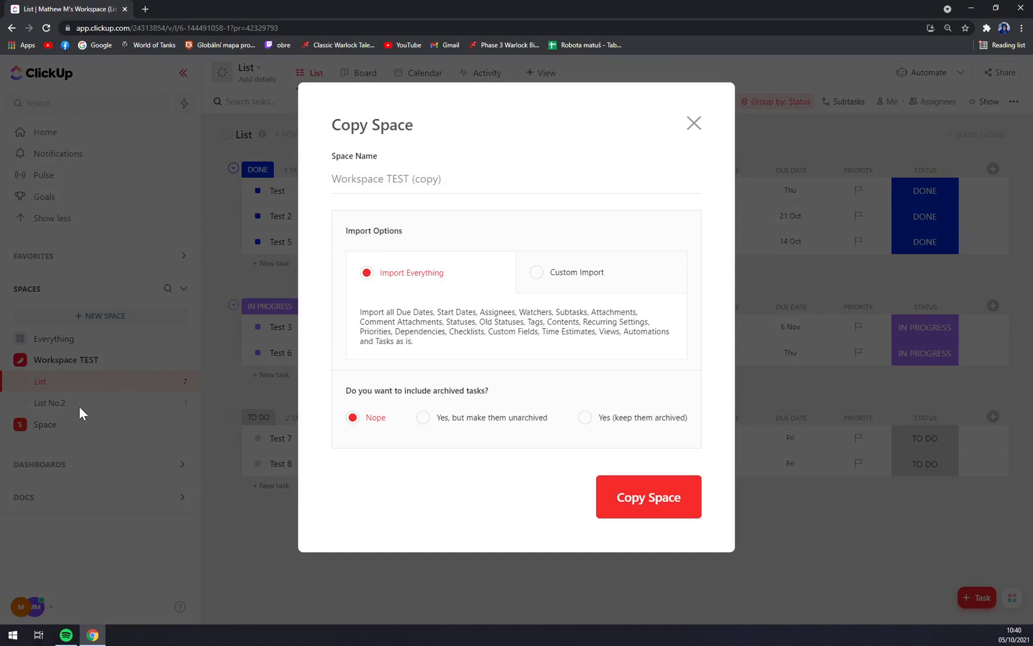
left_click(441, 178)
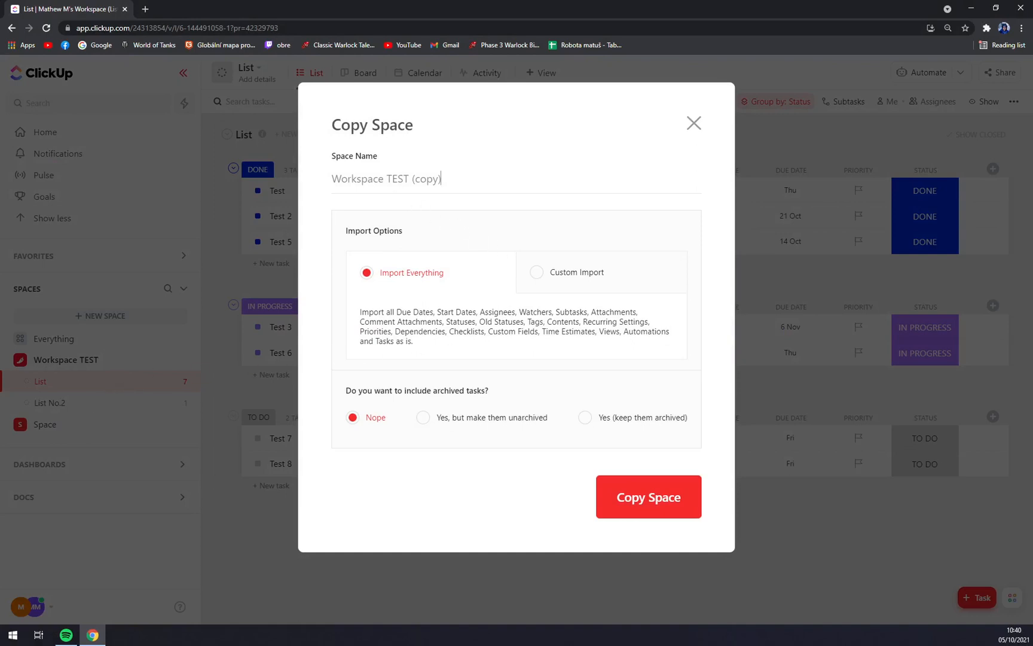
Step: Name the copy 'Workspace TEST /2' and keep Import Everything selected
triple_click(386, 179)
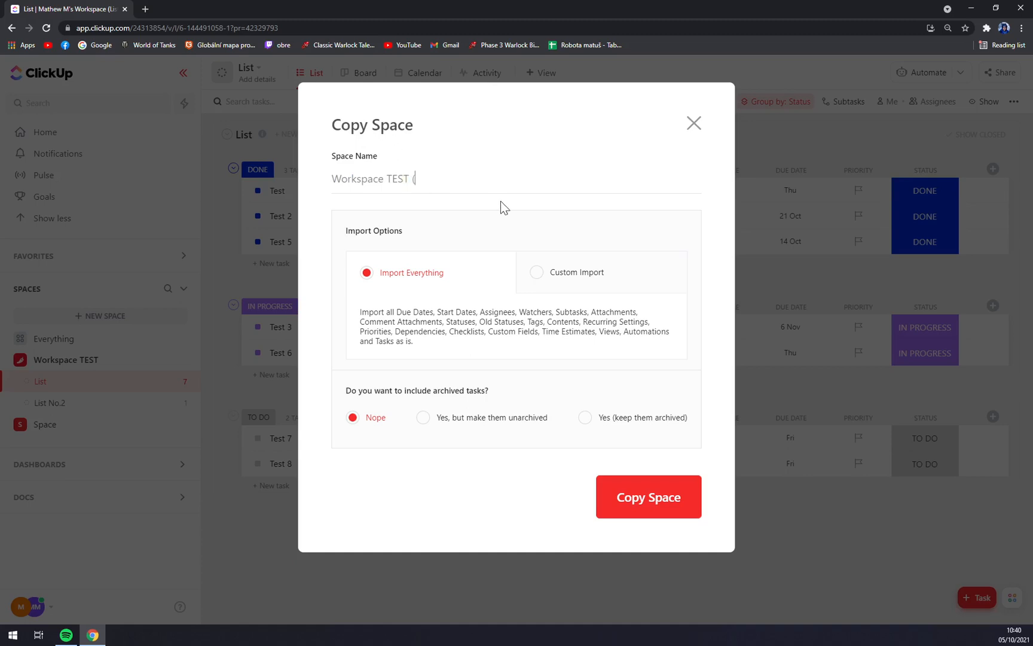
type("/2")
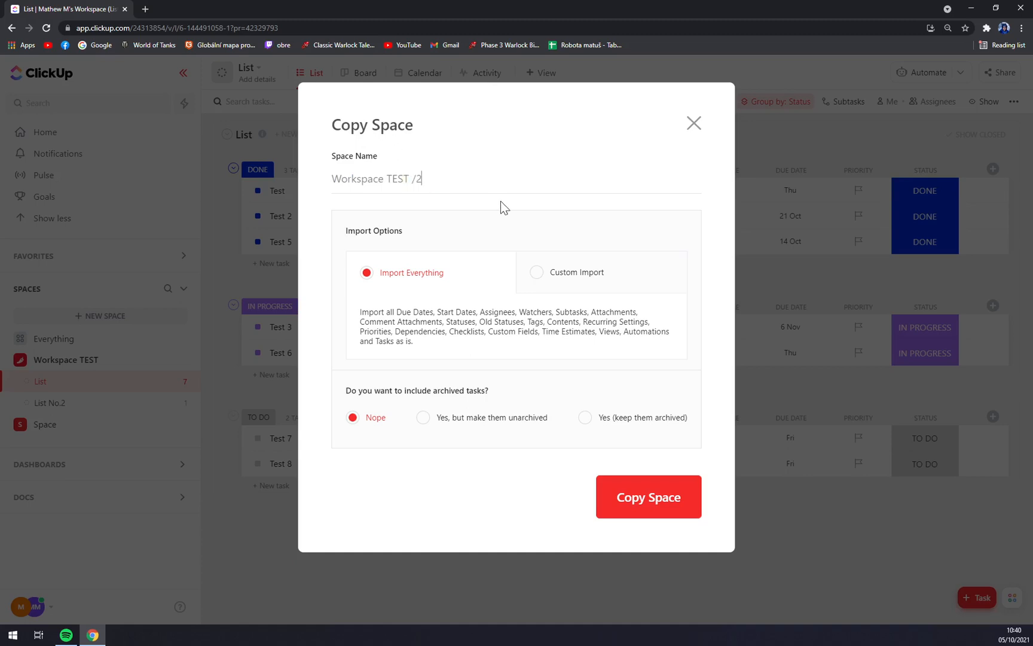
mouse_move(390, 231)
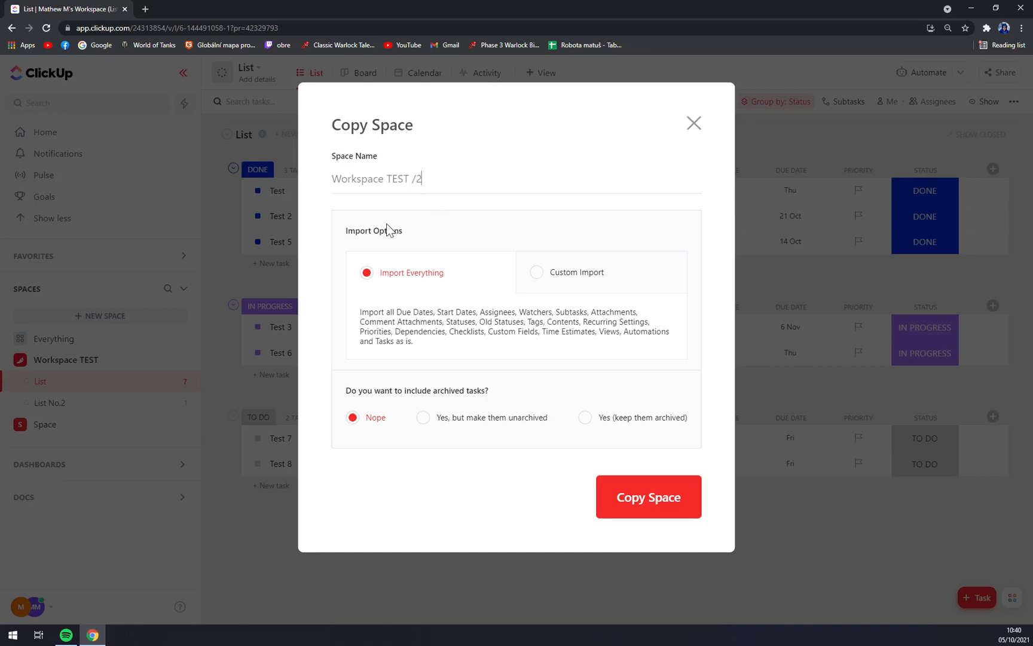
mouse_move(572, 290)
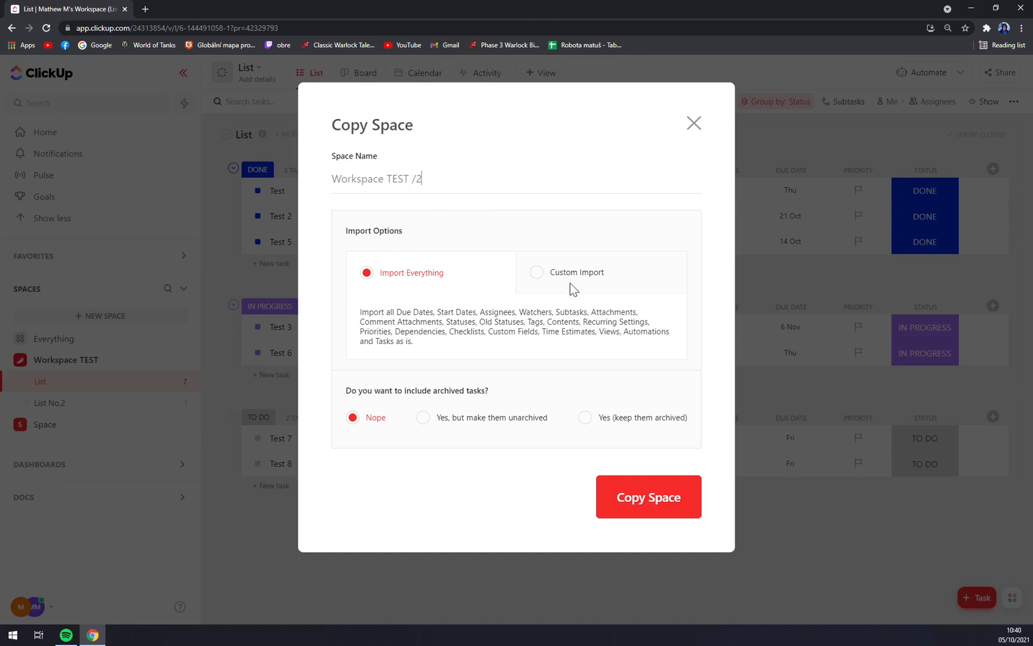
left_click(537, 272)
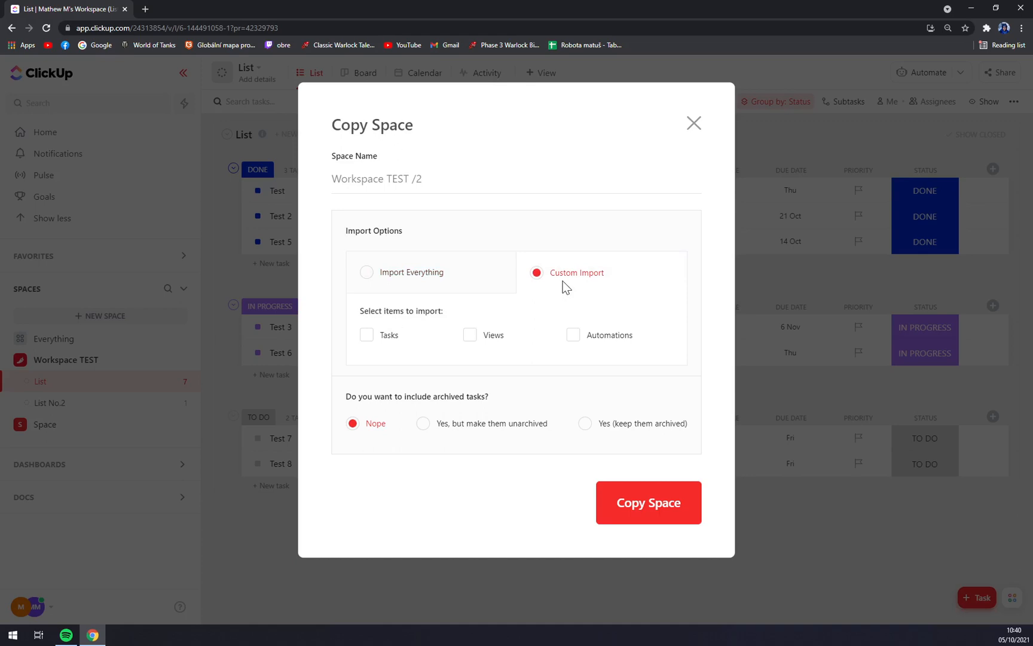
mouse_move(610, 346)
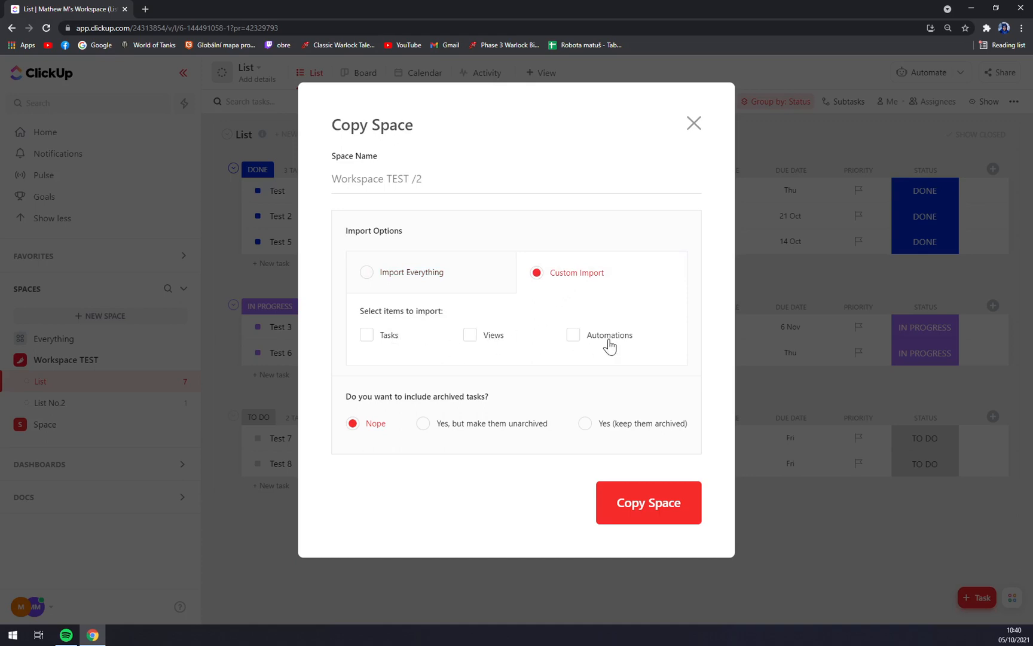
left_click(366, 273)
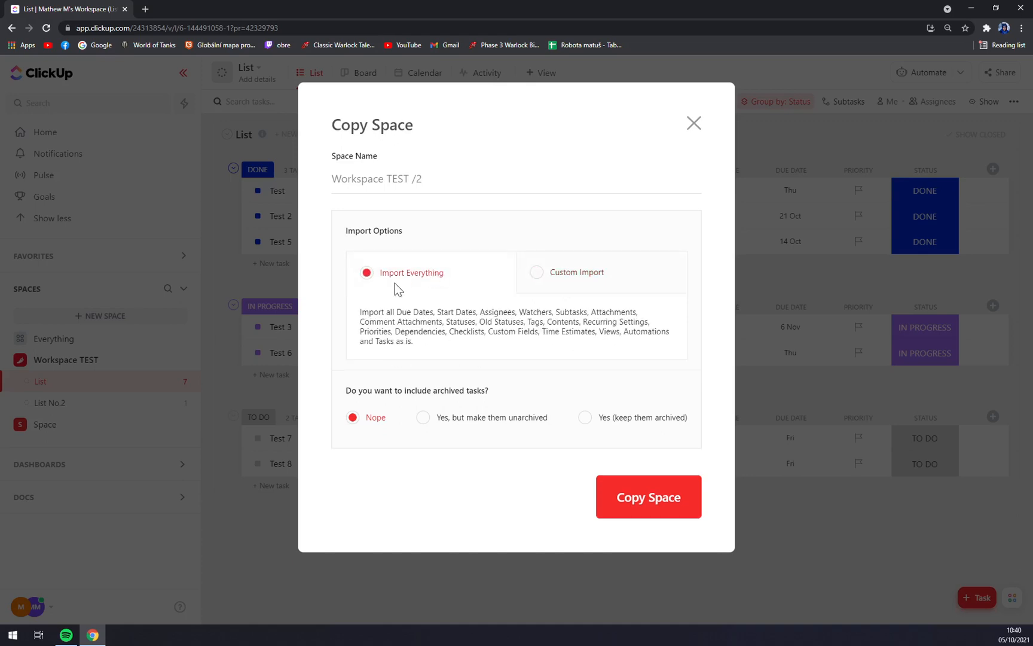
mouse_move(423, 405)
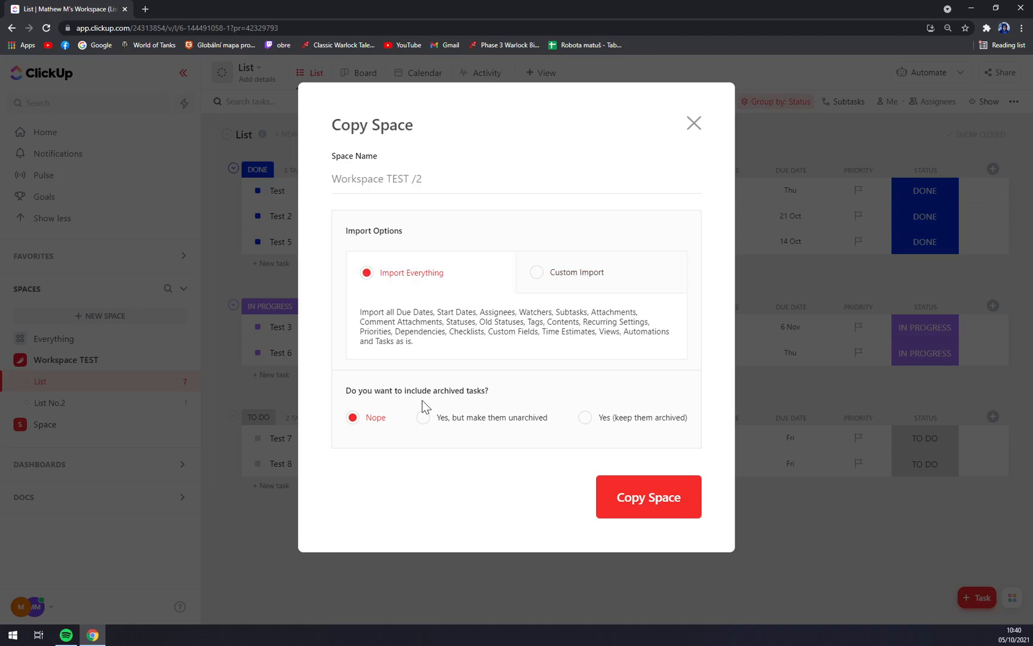
mouse_move(446, 424)
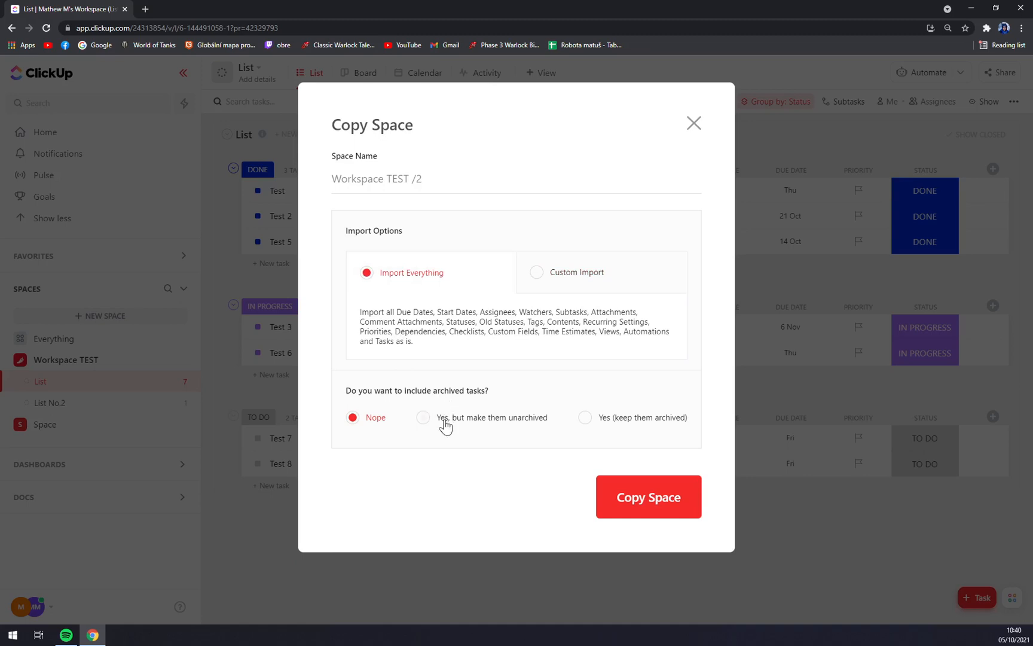
Step: Bring archived tasks along as unarchived and submit the space copy
left_click(423, 417)
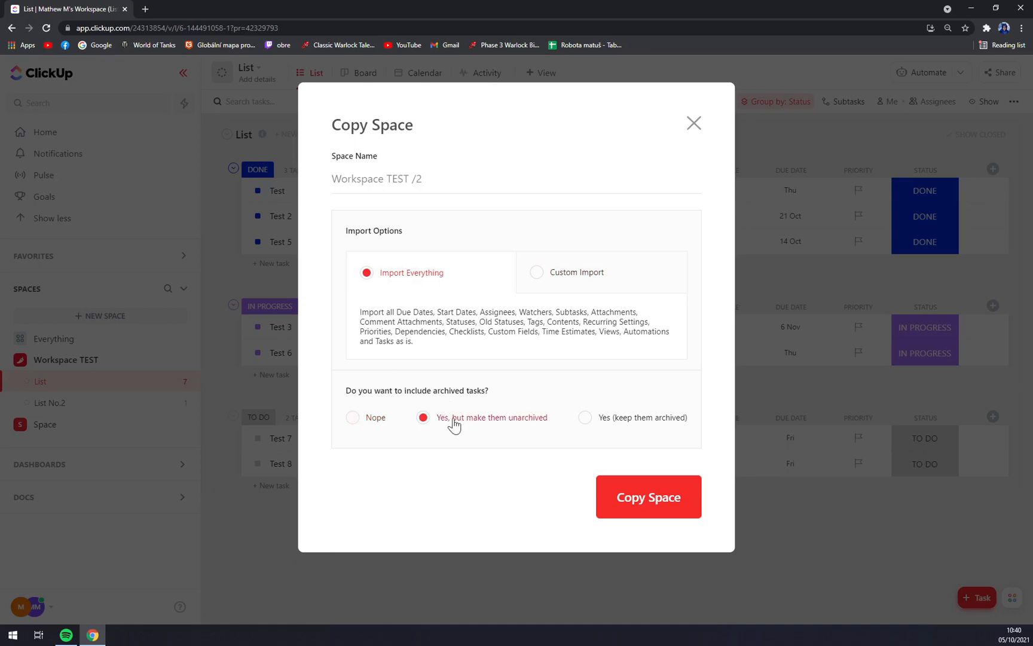
left_click(649, 497)
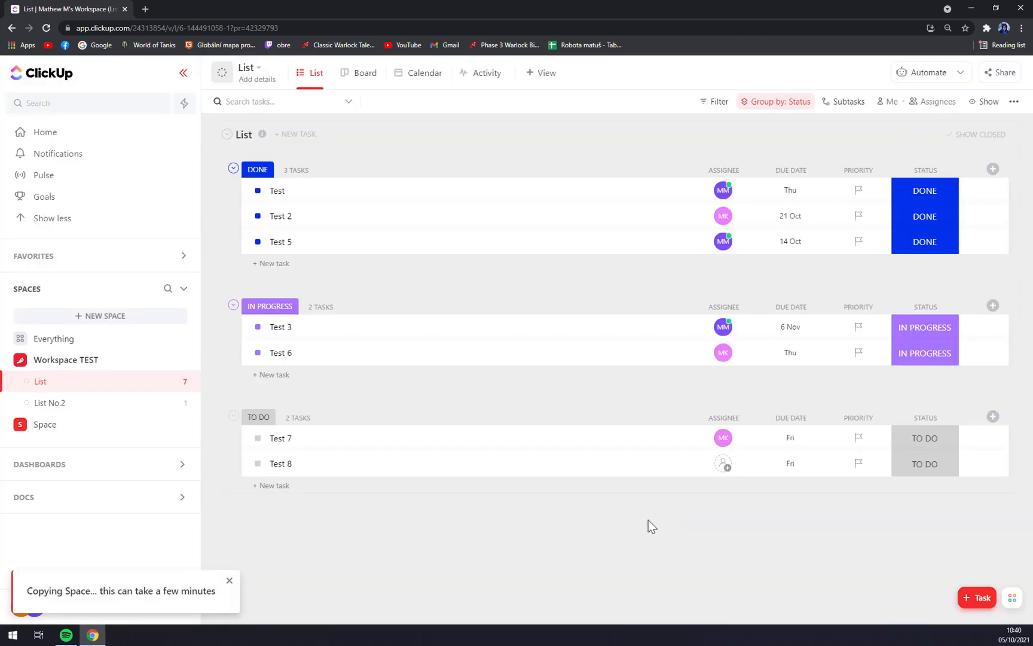
mouse_move(211, 598)
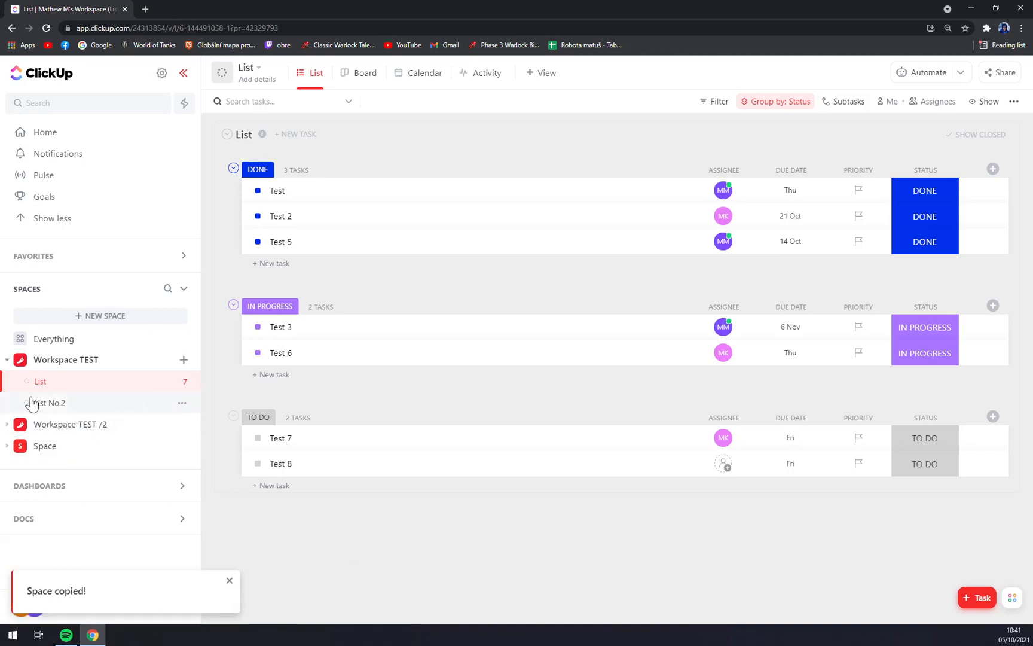
Step: Bring up the copied space Workspace TEST /2's settings menu from the sidebar
left_click(72, 380)
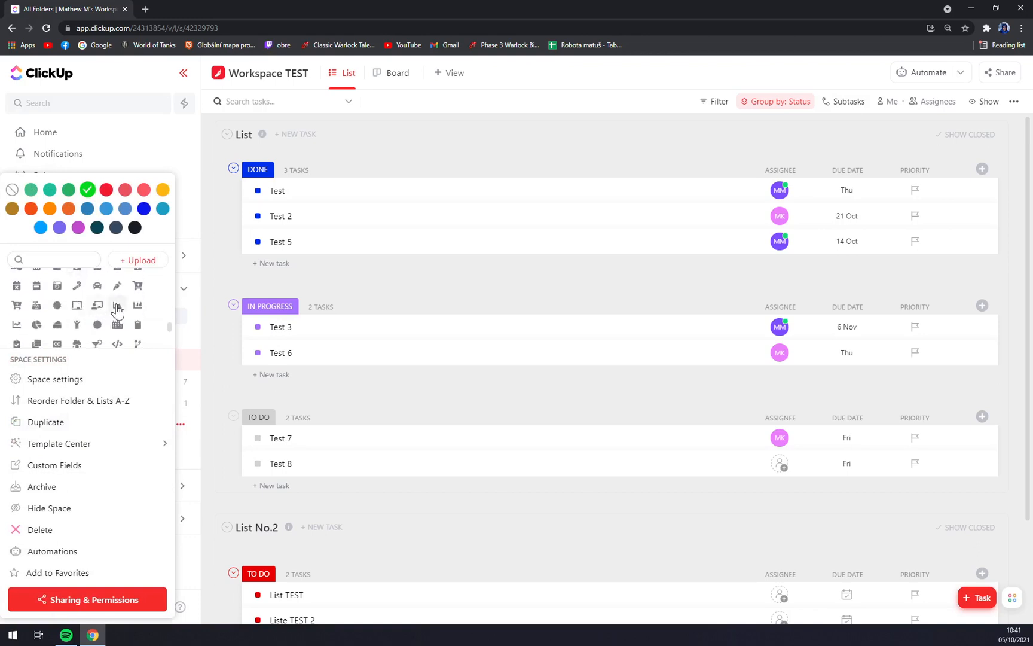
Step: Pick a new icon for Workspace TEST /2's green avatar and reopen its settings
scroll("down", 3)
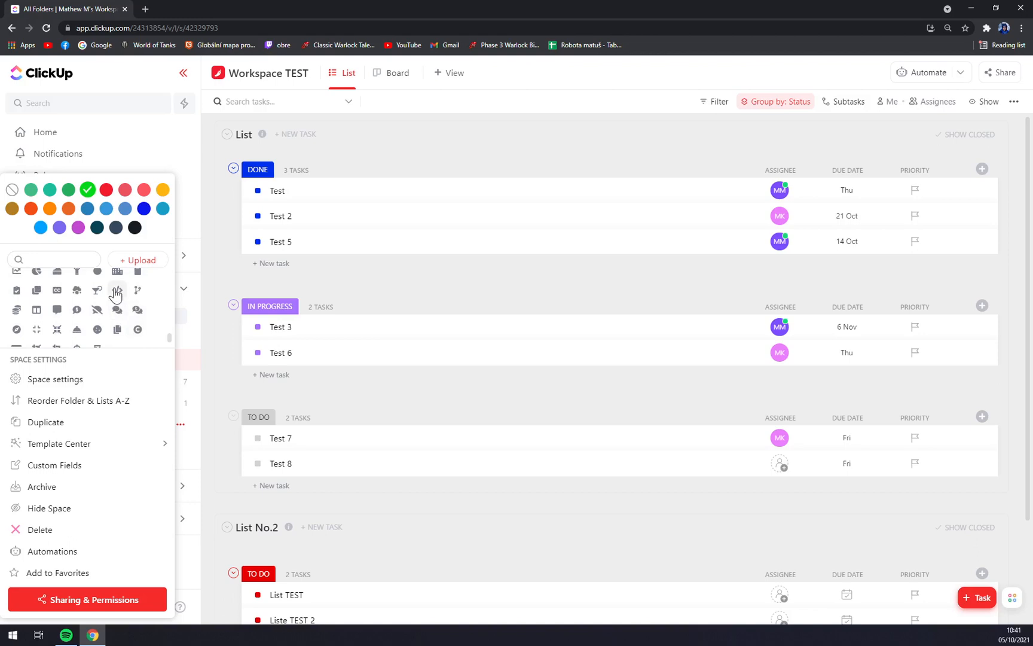
left_click(169, 425)
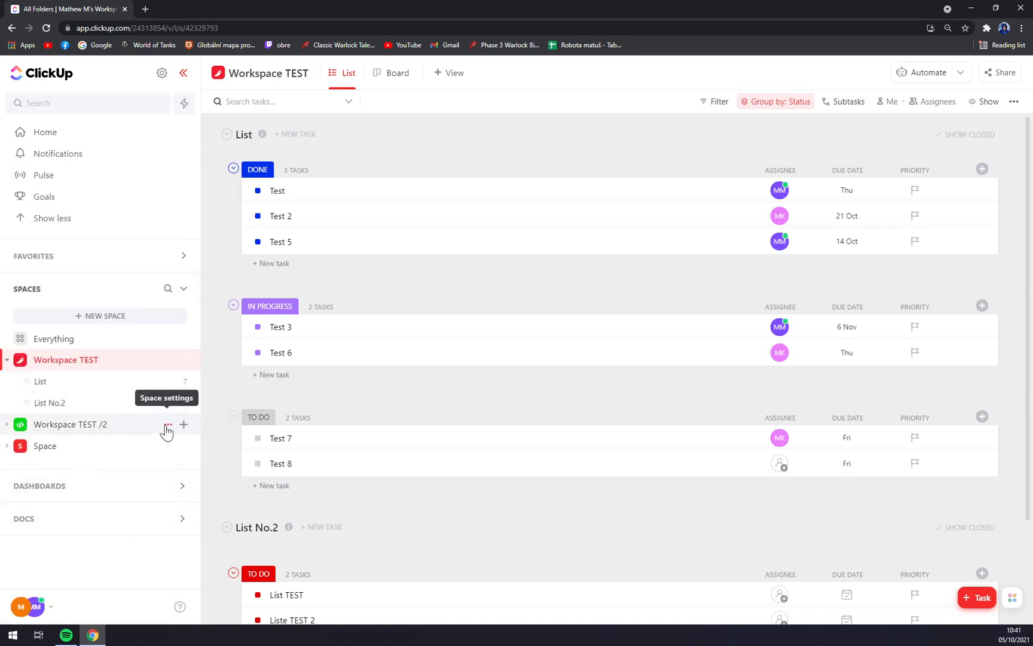
left_click(168, 428)
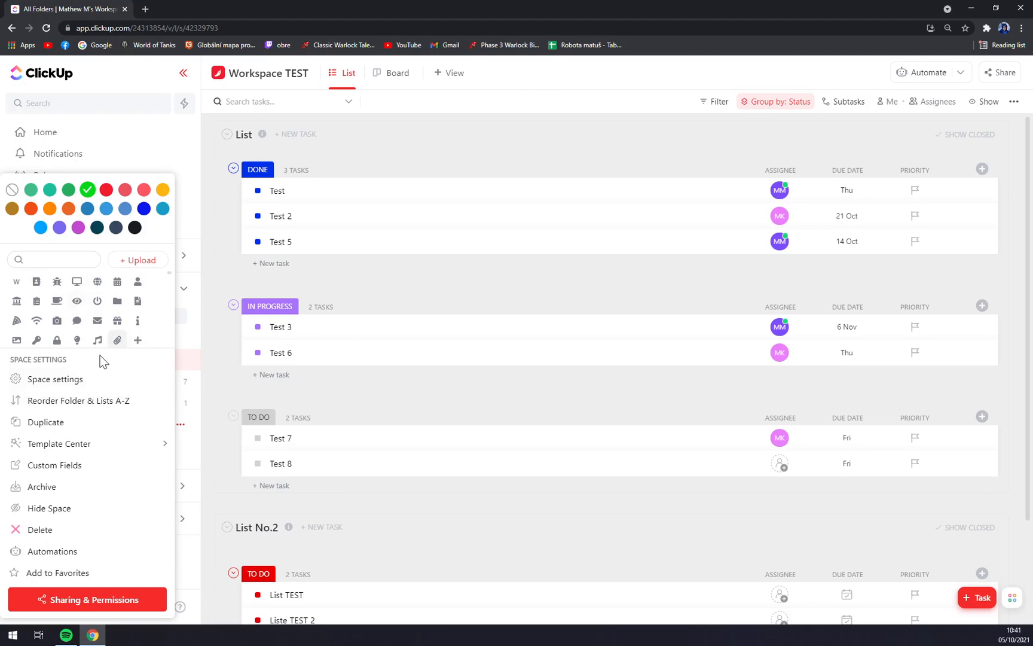
Step: Replace the copied space's name with 'Employee Space', review and save the change
left_click(55, 380)
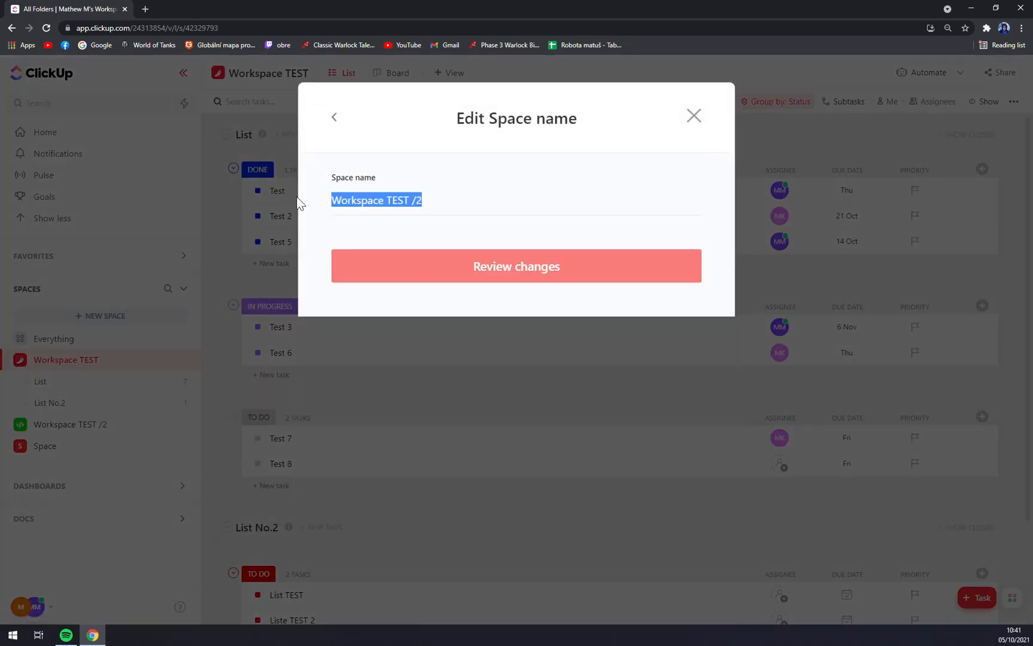
type("Empl")
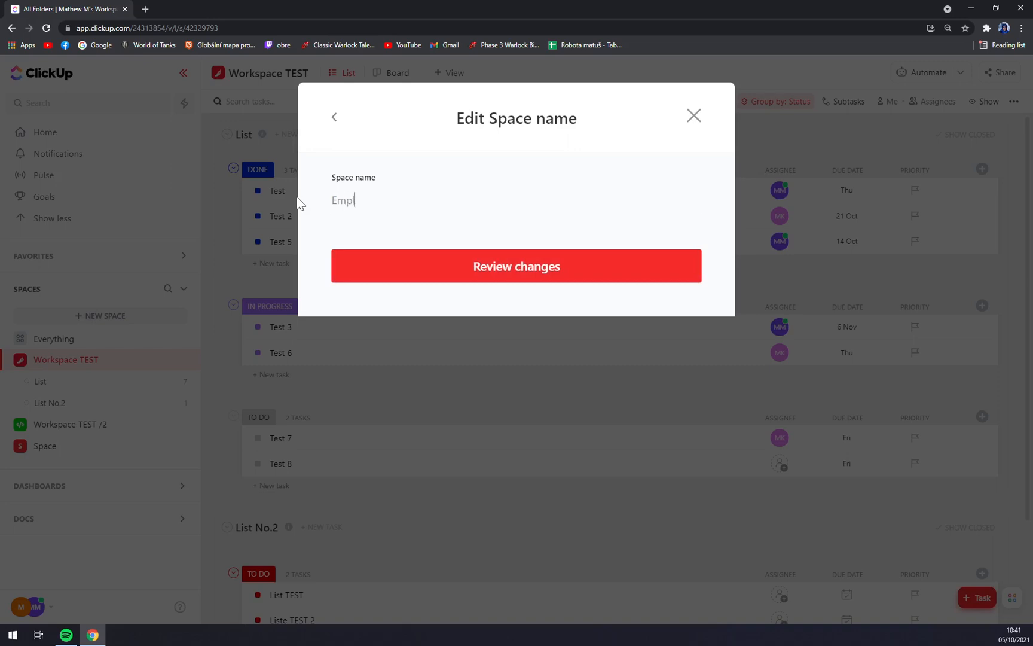
type("oyee Space")
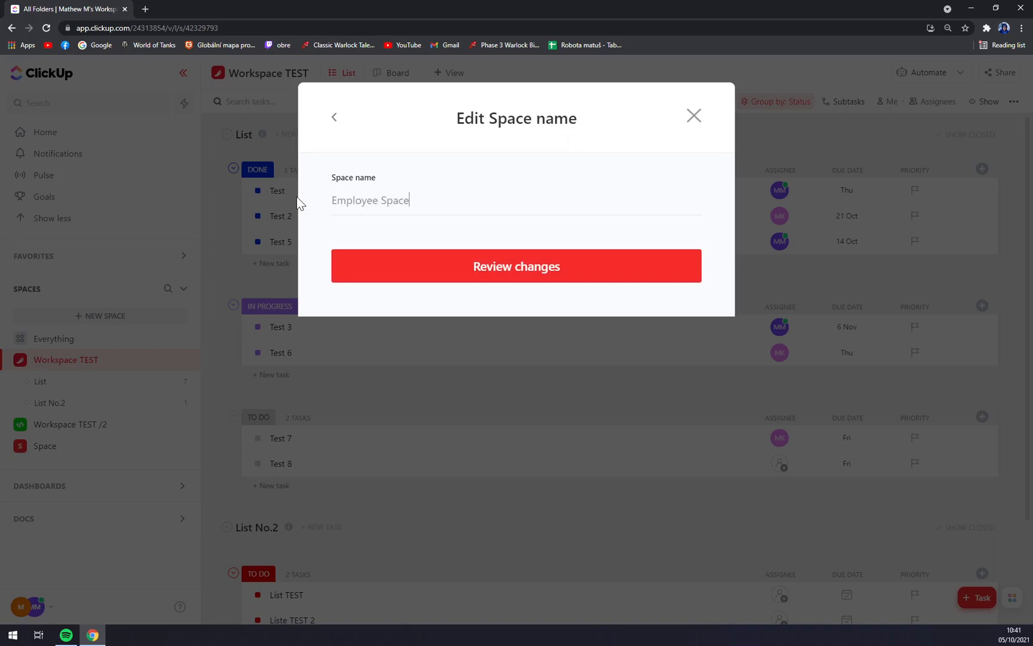
left_click(516, 266)
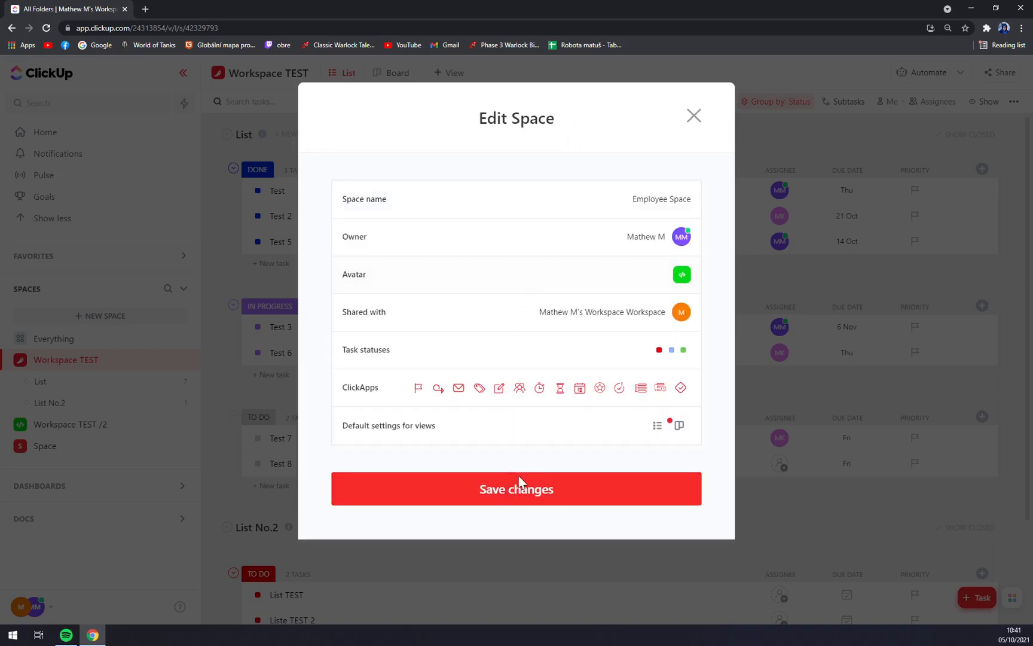
left_click(517, 488)
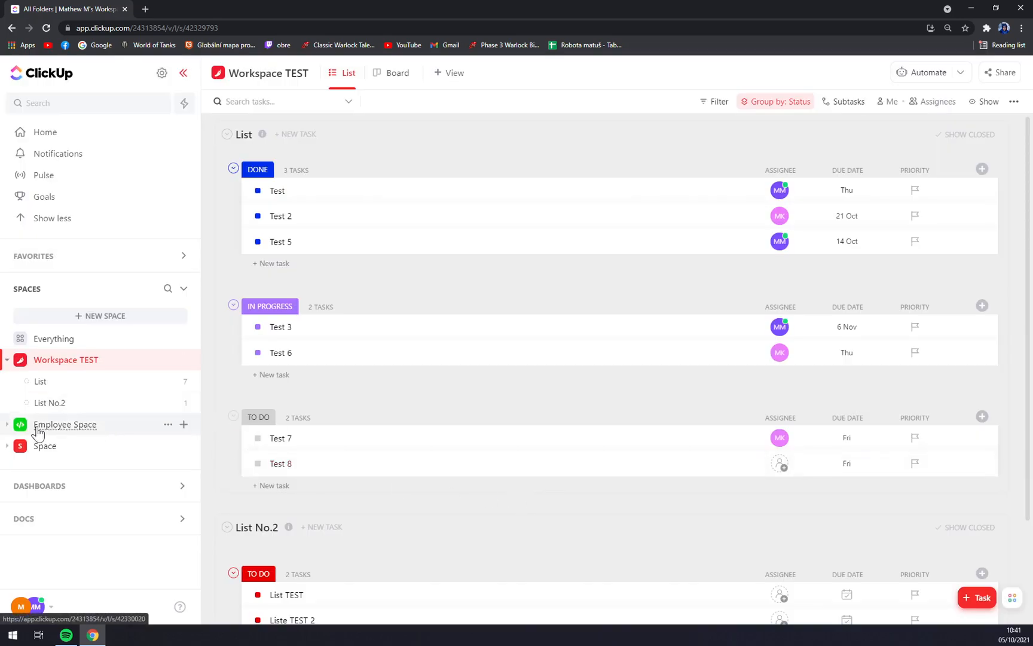
mouse_move(44, 470)
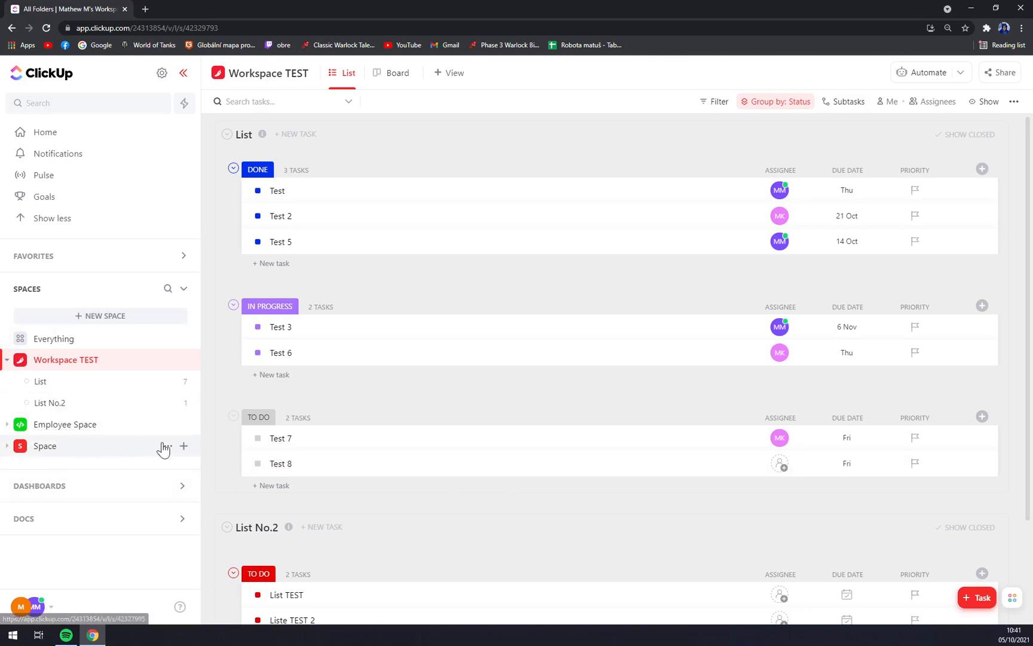
mouse_move(41, 380)
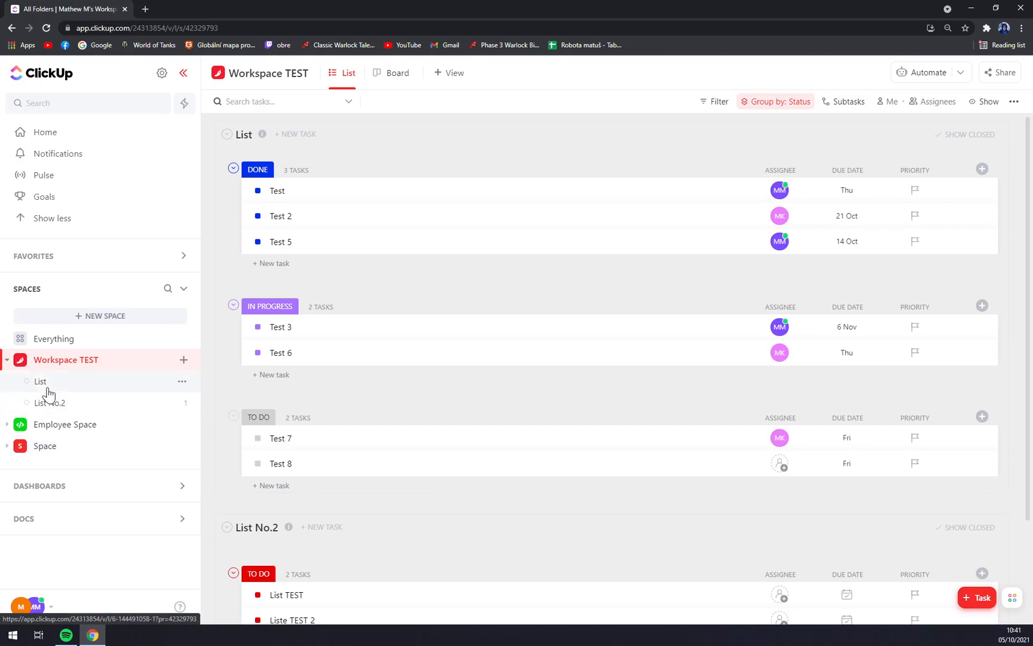
mouse_move(49, 402)
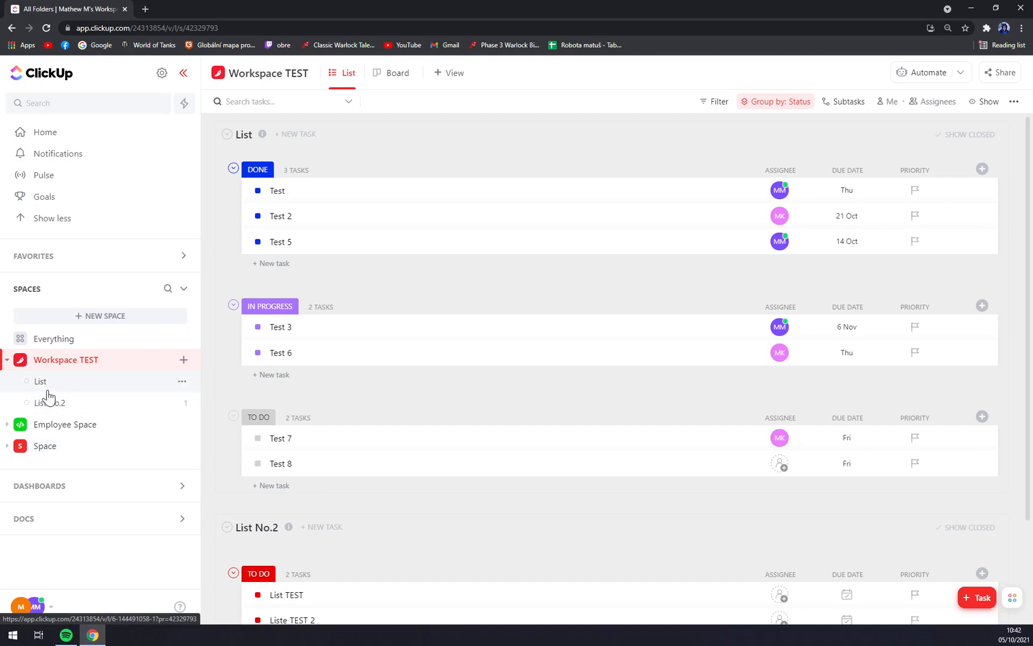
mouse_move(130, 389)
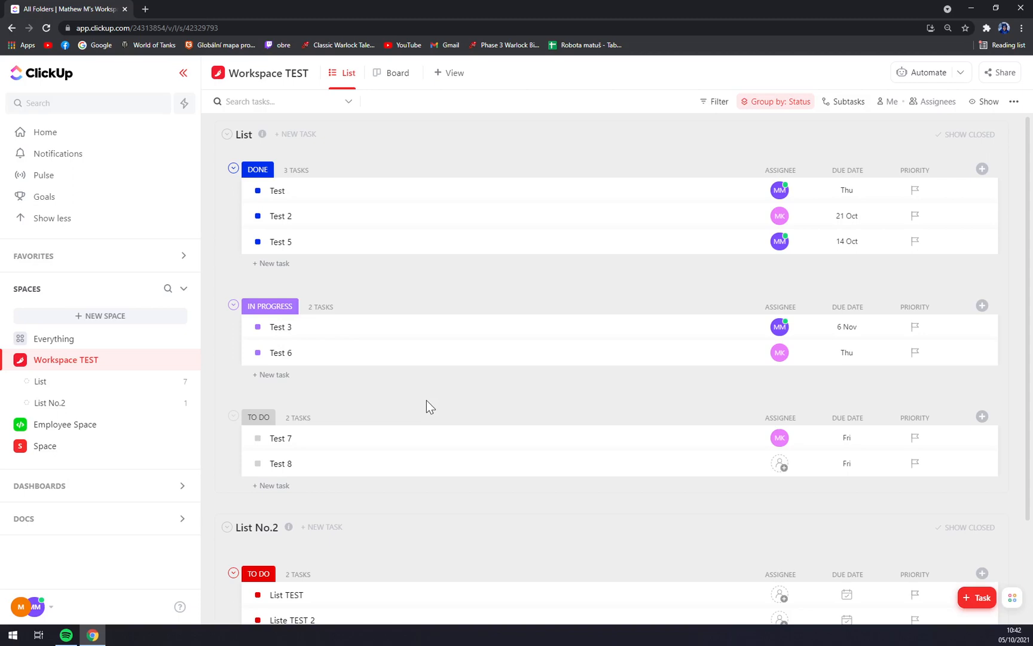
mouse_move(472, 495)
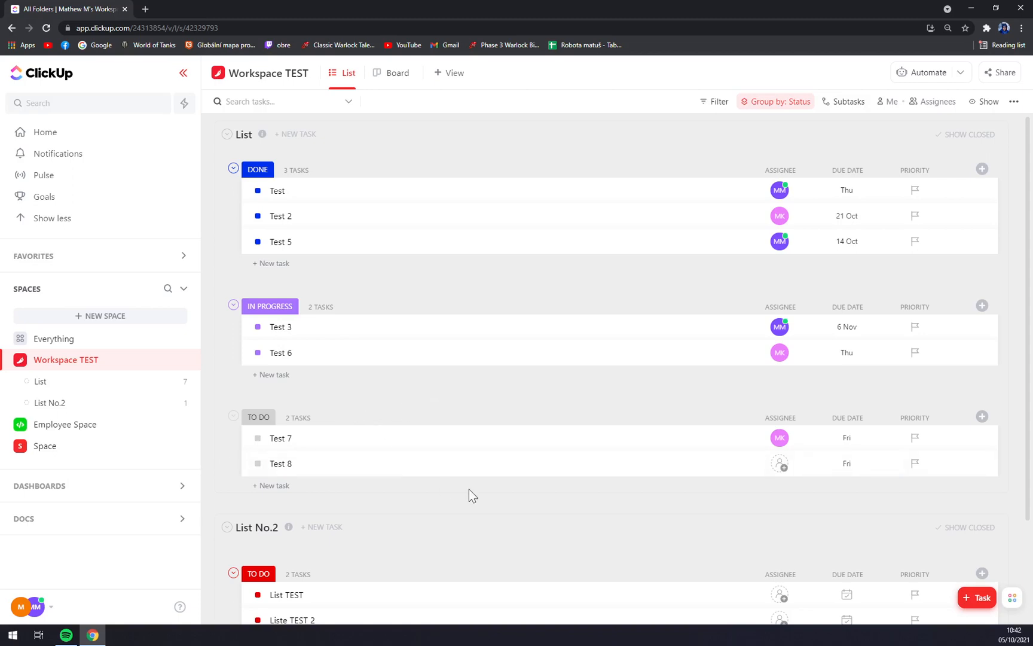
mouse_move(568, 629)
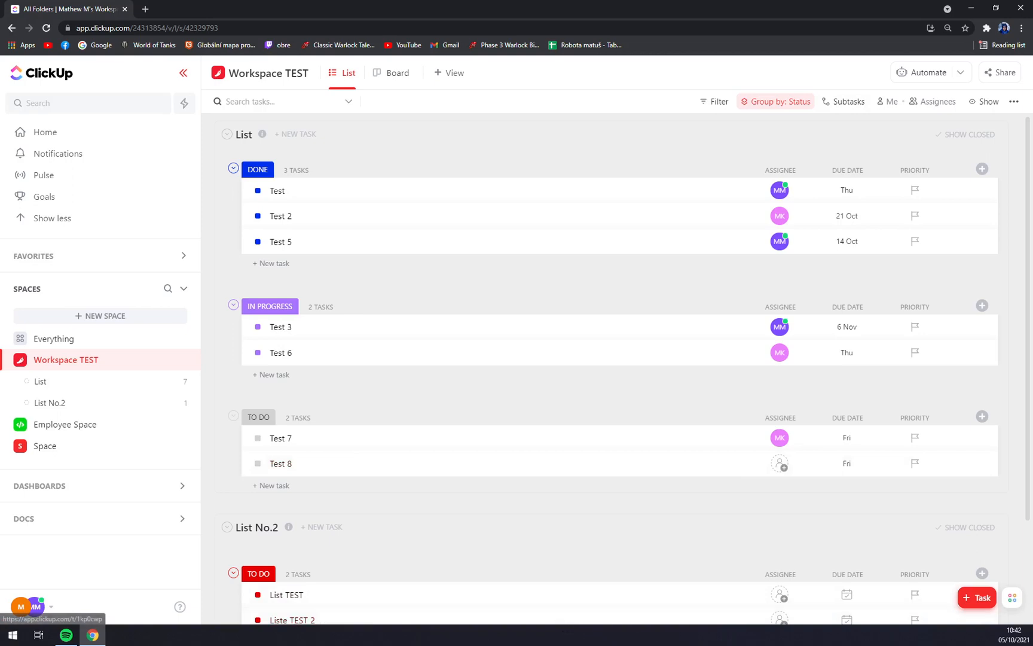
mouse_move(710, 628)
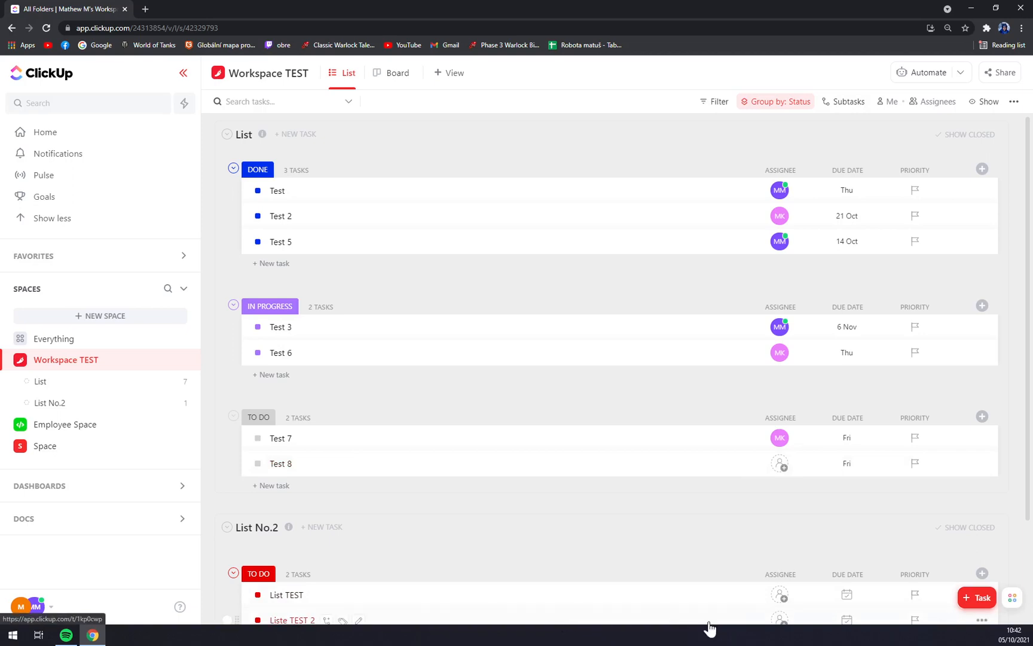